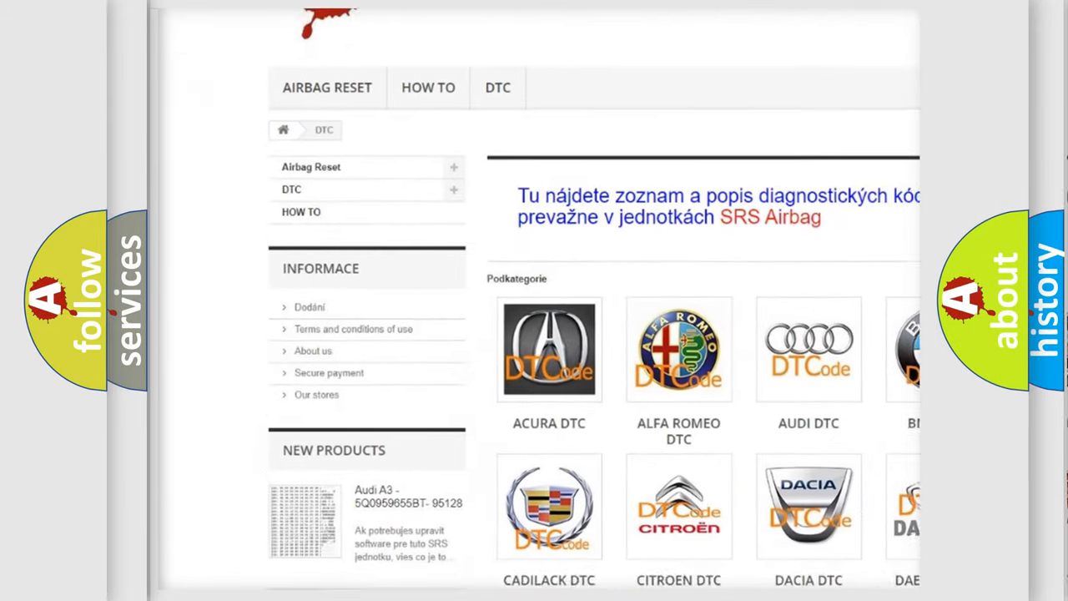
pyautogui.scroll(-3)
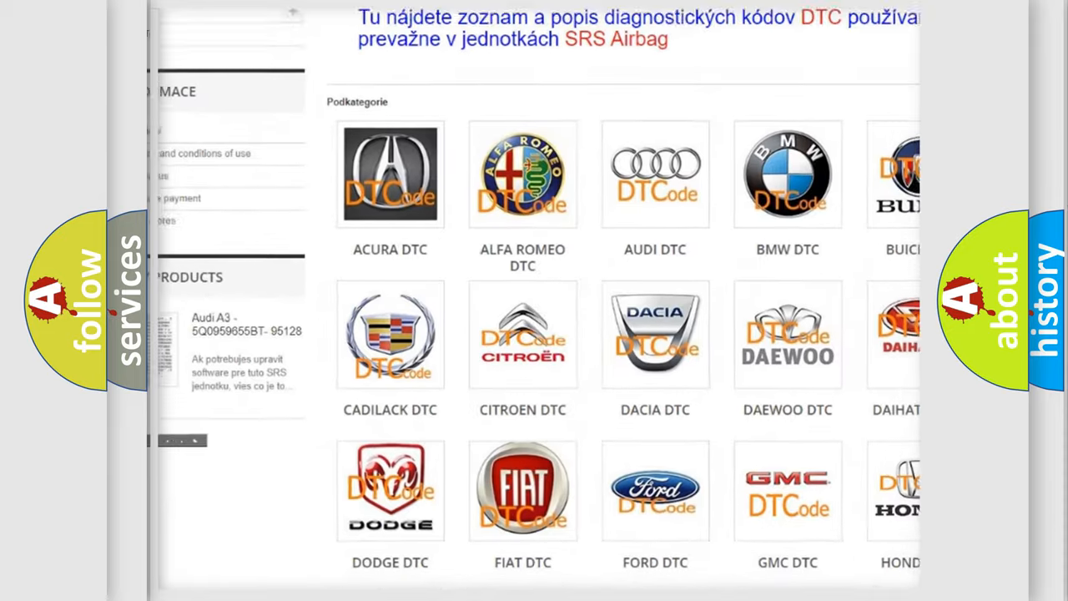
pyautogui.scroll(-3)
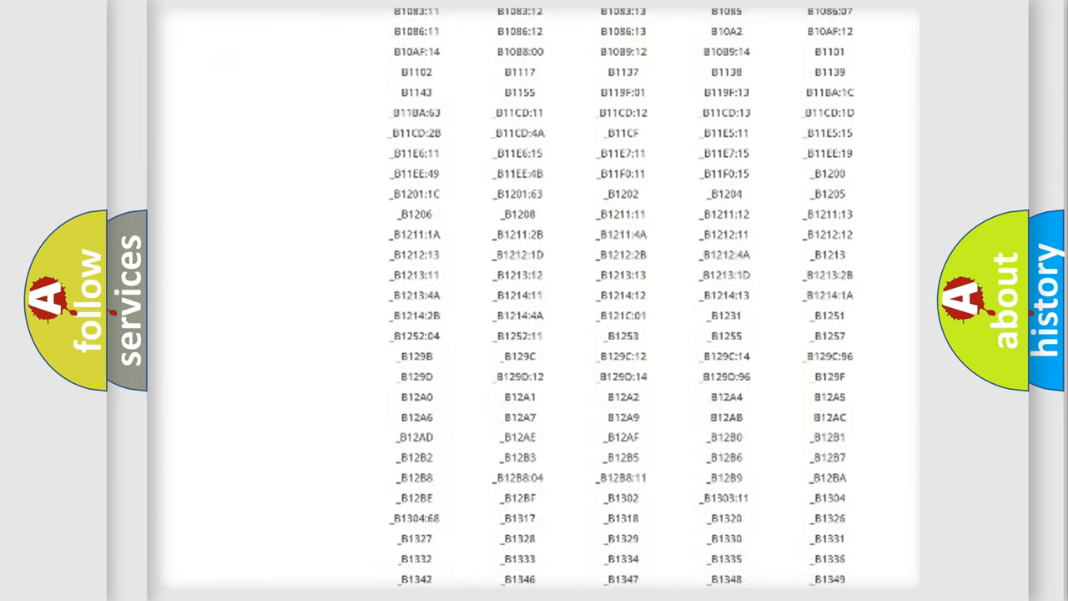
pyautogui.scroll(-3)
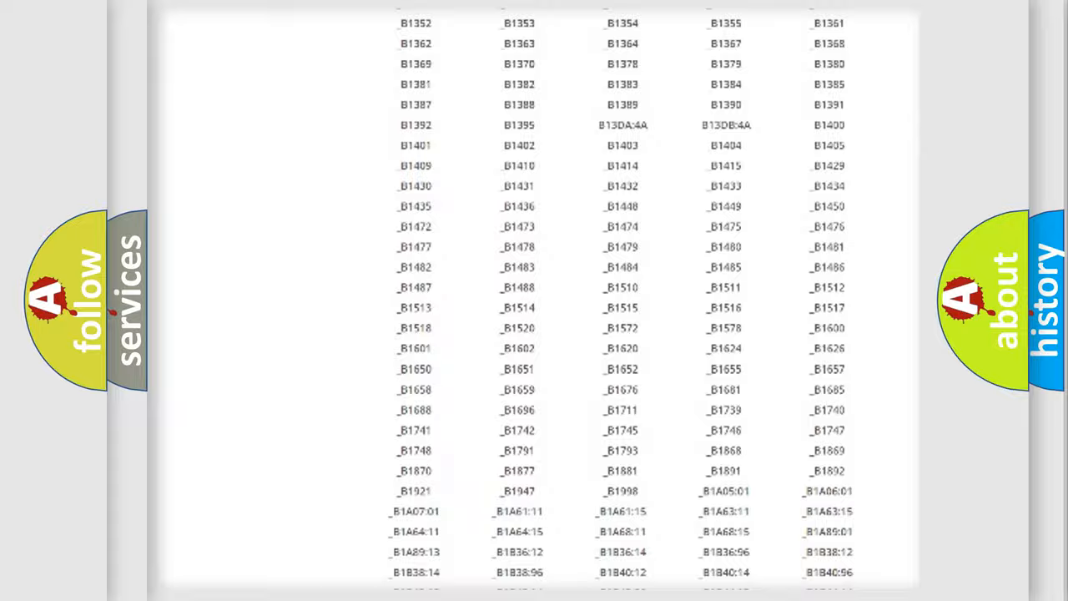